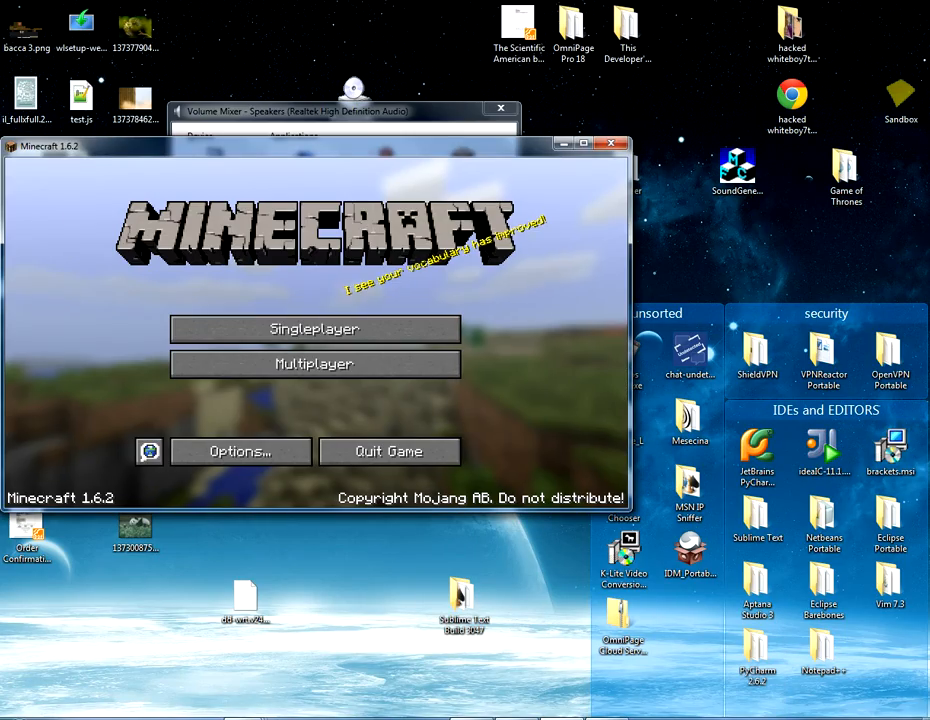
- Switch Minecraft 1.6.2 to fullscreen showing the title menu, cursor over Multiplayer
click(590, 143)
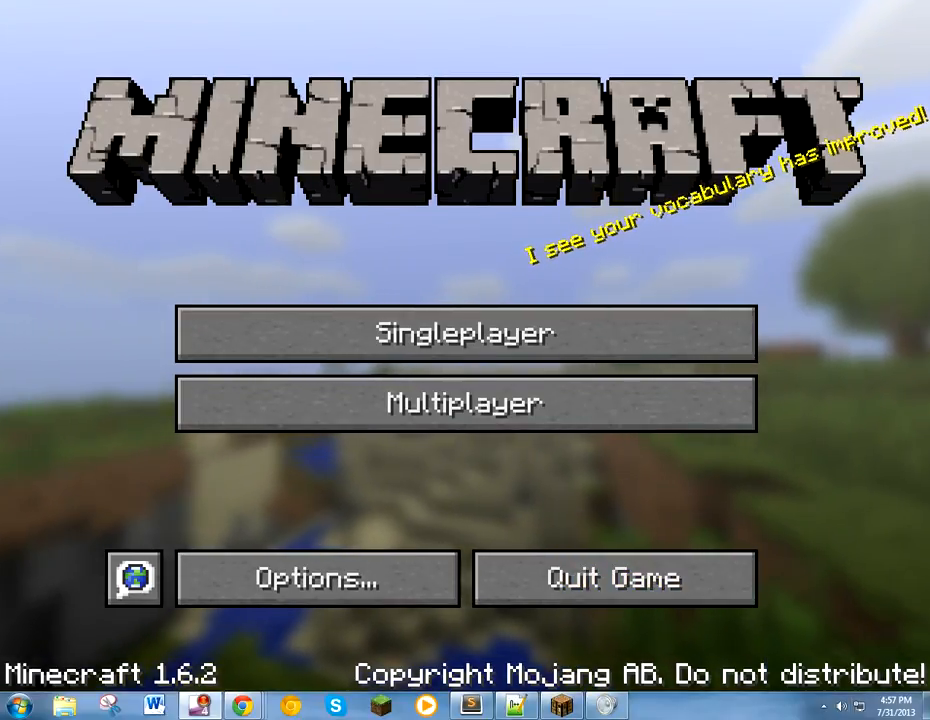
mouse_move(464, 403)
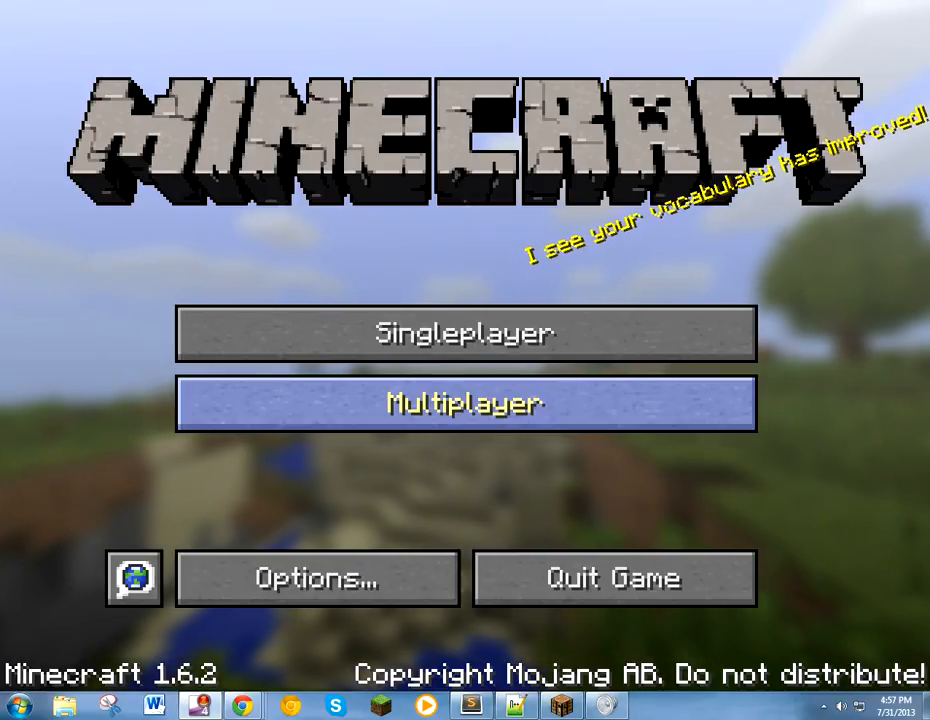